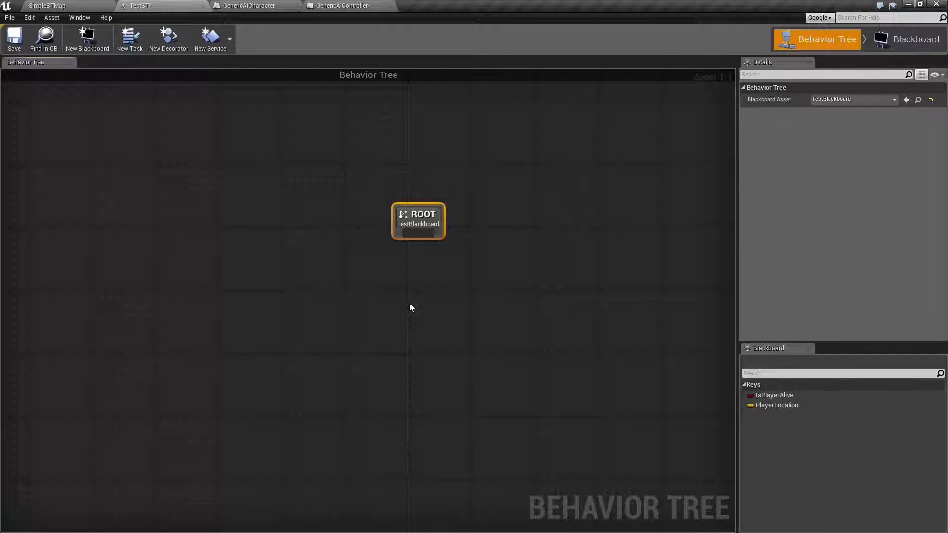
{"action": "mouse_move", "coordinate": [372, 346]}
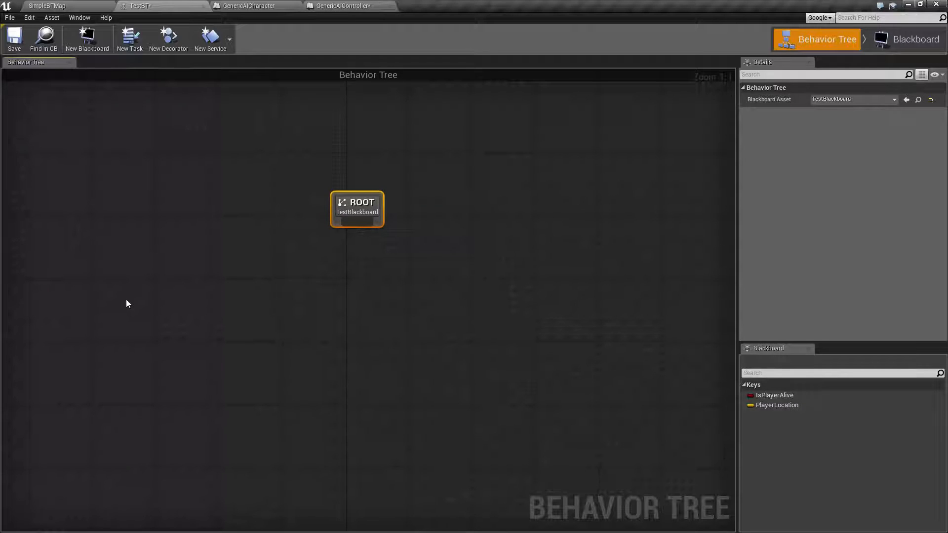
Place Selector, Sequence and Simple Parallel nodes side by side, linking ROOT to Simple Parallel.
{"action": "right_click", "coordinate": [127, 304]}
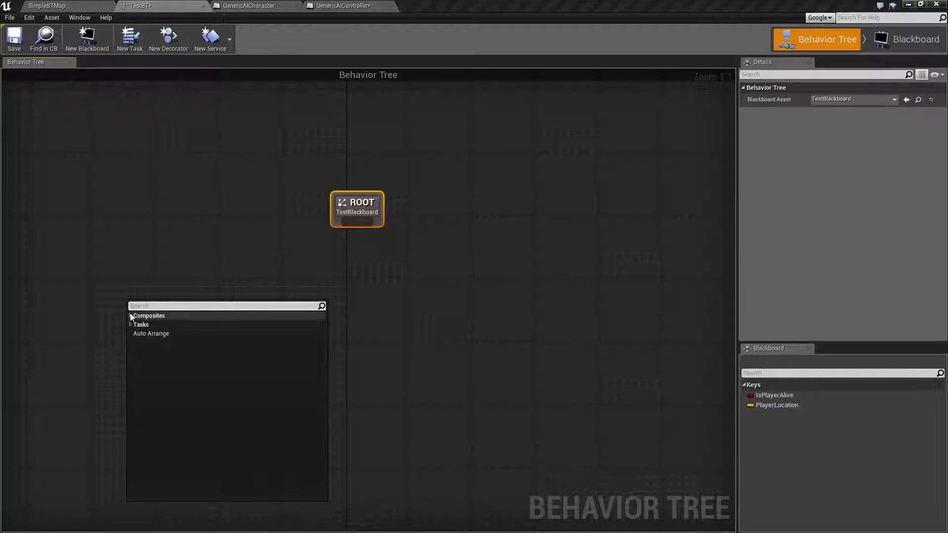
{"action": "left_click", "coordinate": [148, 316]}
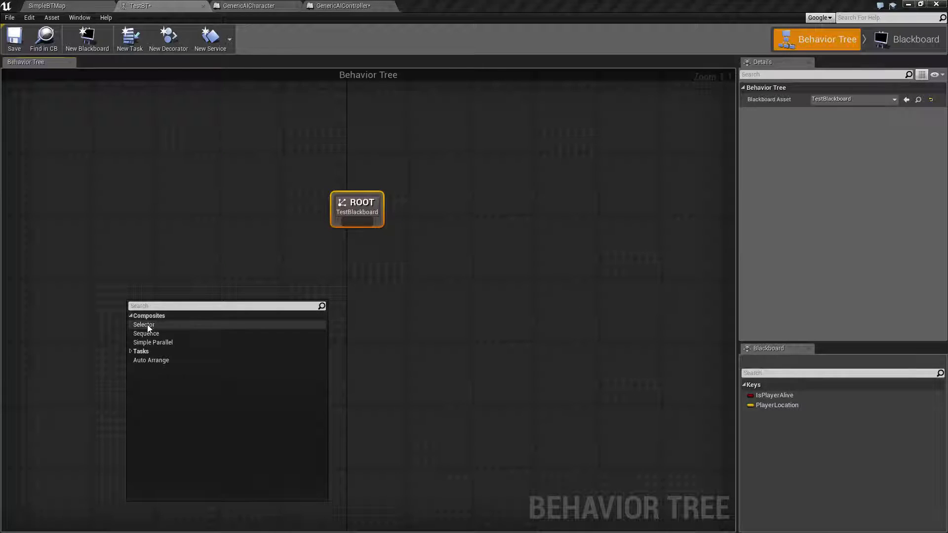
{"action": "mouse_move", "coordinate": [145, 333]}
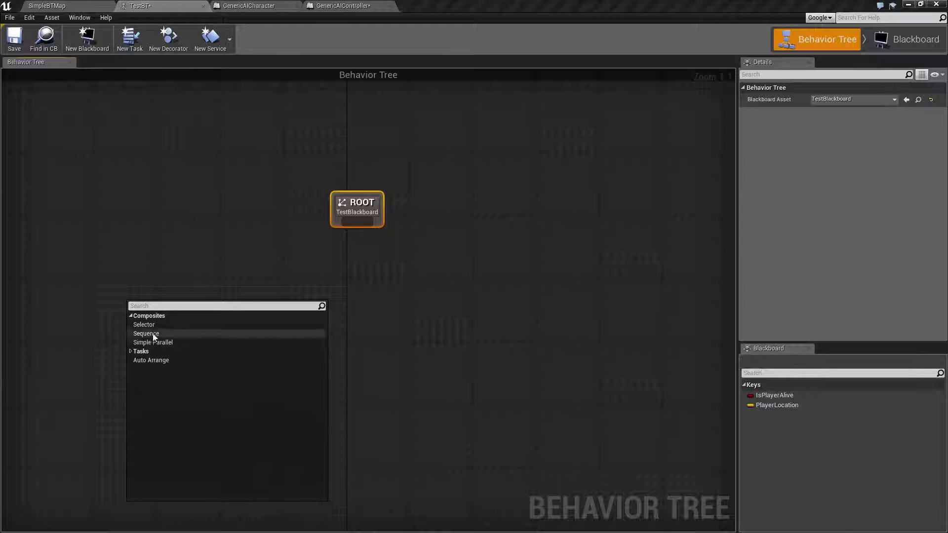
{"action": "left_click", "coordinate": [144, 323]}
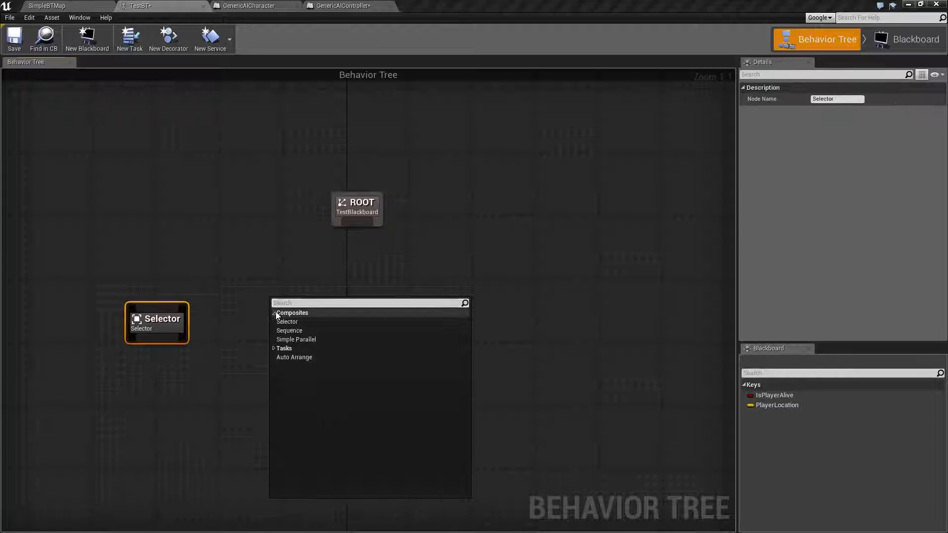
{"action": "left_click", "coordinate": [289, 330]}
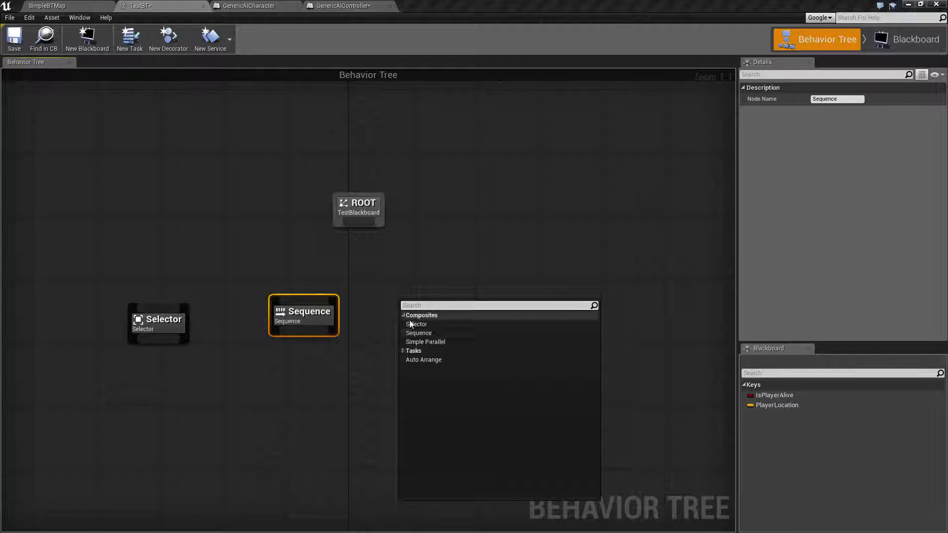
{"action": "left_click", "coordinate": [425, 342]}
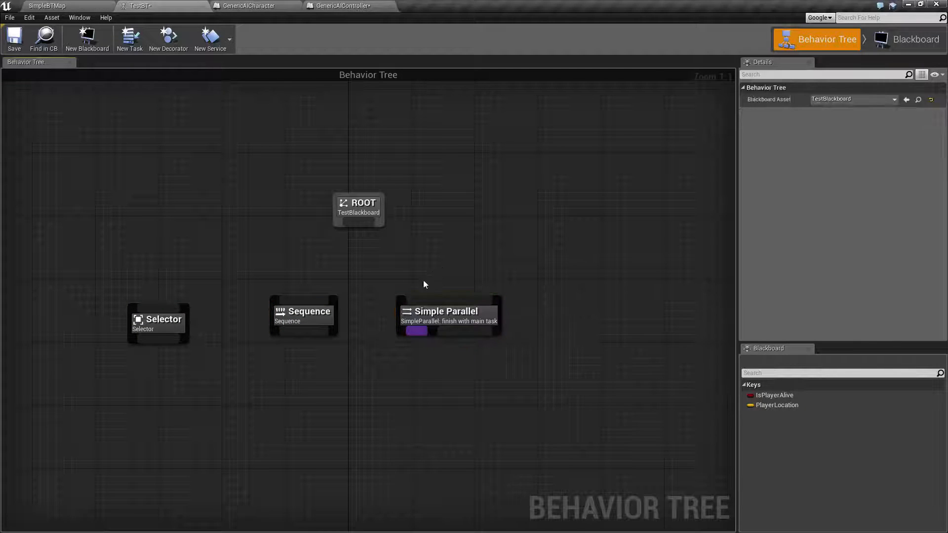
{"action": "left_click", "coordinate": [302, 319]}
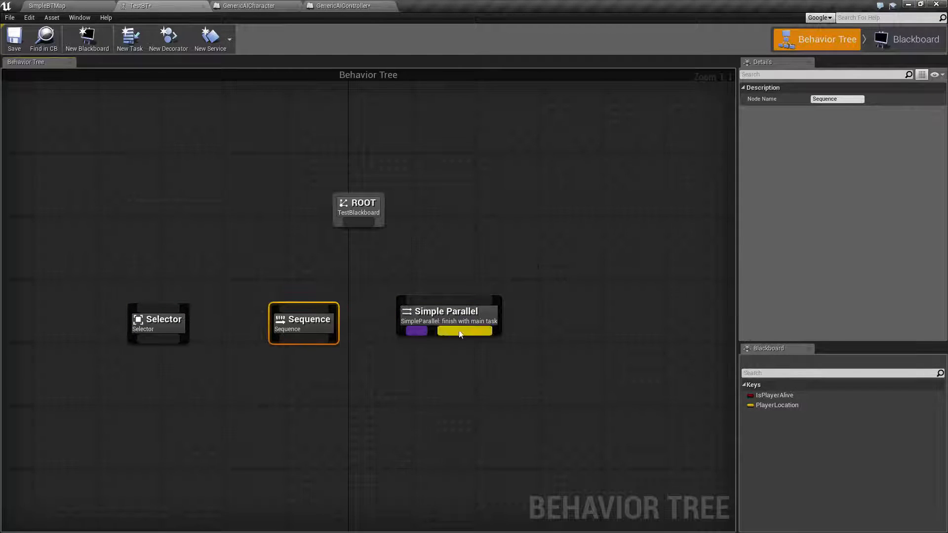
{"action": "left_click", "coordinate": [448, 317]}
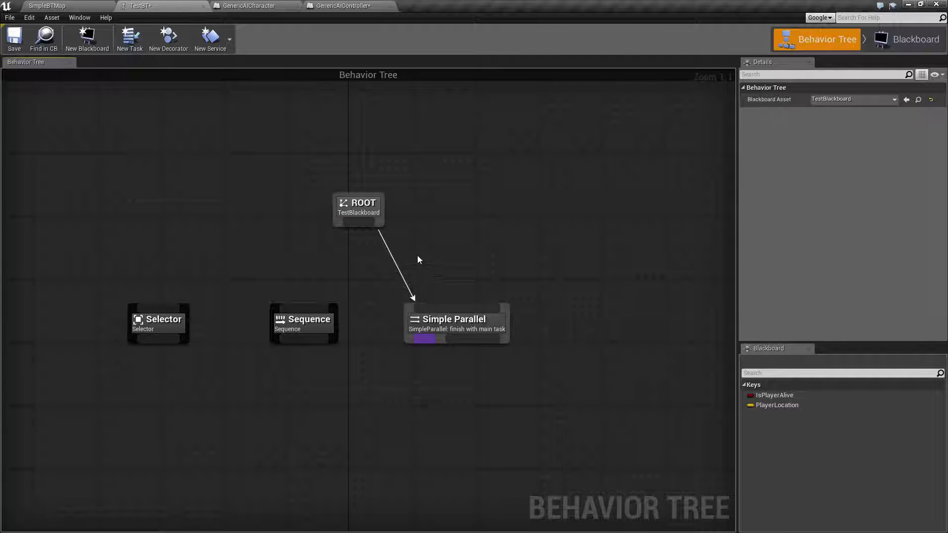
{"action": "mouse_move", "coordinate": [345, 270]}
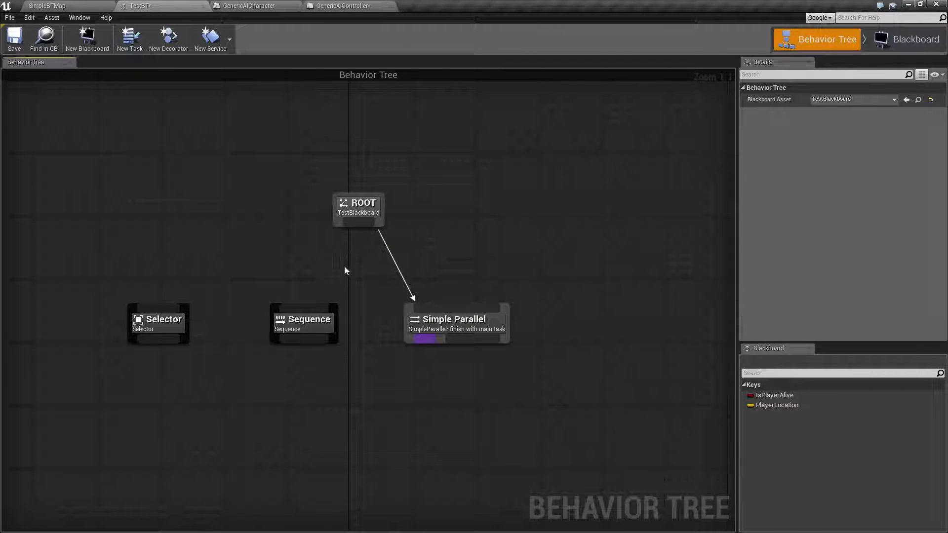
{"action": "mouse_move", "coordinate": [333, 307]}
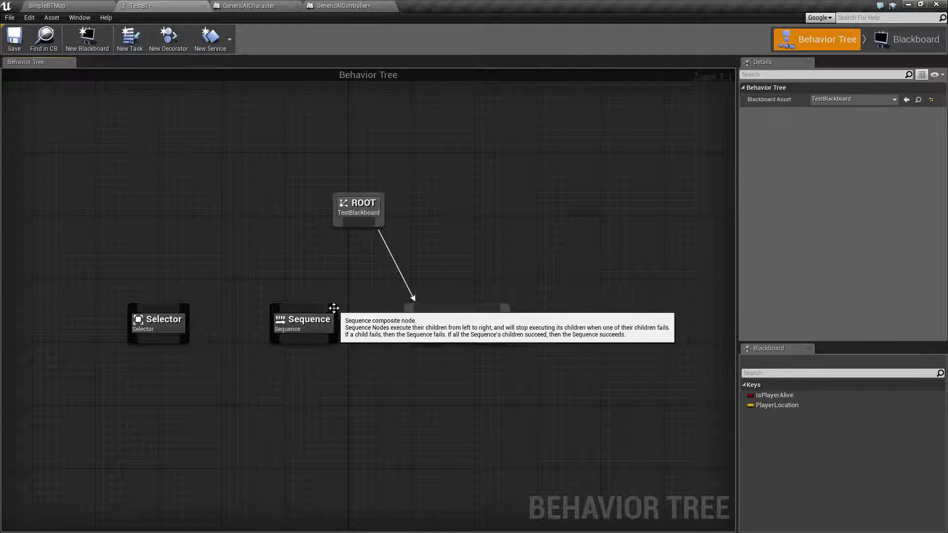
Nudge the Sequence node slightly left and select the three composite nodes.
{"action": "left_click", "coordinate": [296, 319]}
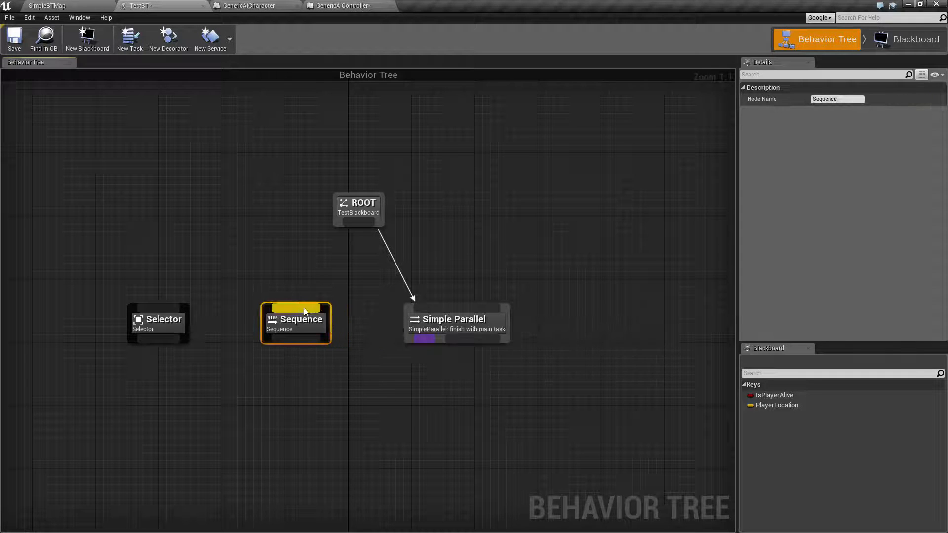
{"action": "left_click", "coordinate": [393, 290]}
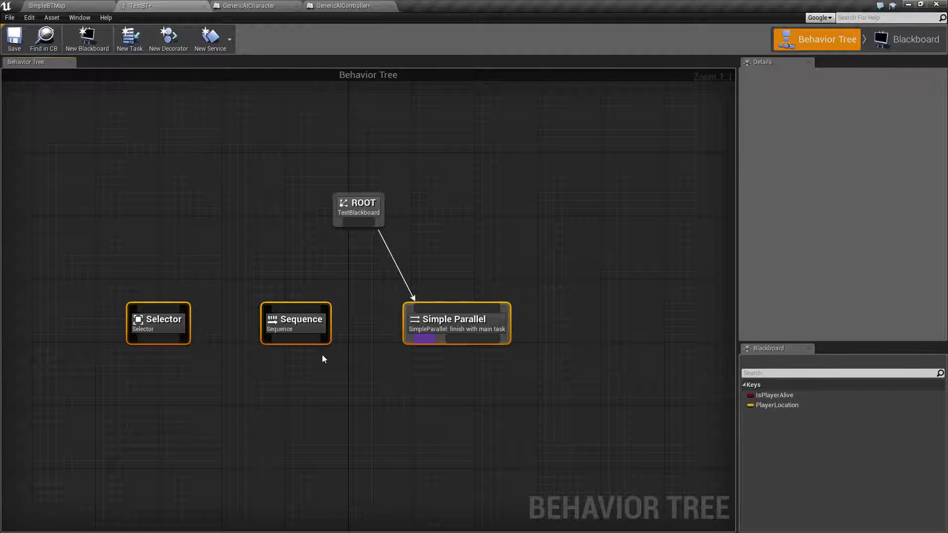
Break the ROOT-to-Simple Parallel wire, then select Selector and clear the selection.
{"action": "left_click", "coordinate": [357, 208]}
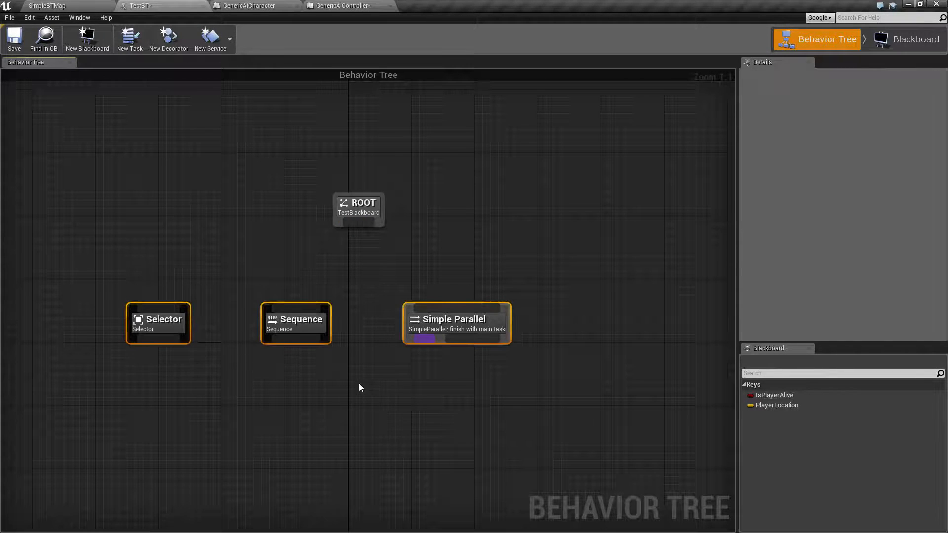
{"action": "left_click", "coordinate": [159, 322]}
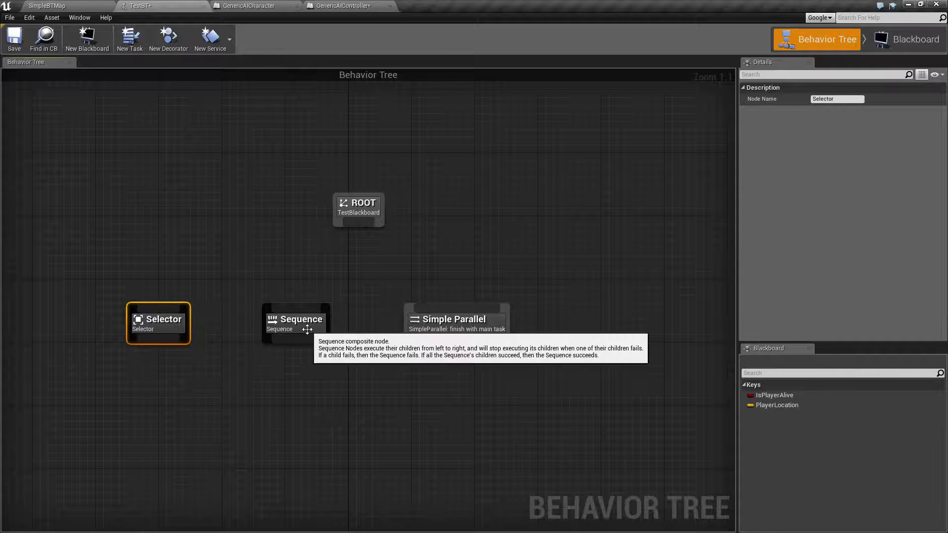
{"action": "left_click", "coordinate": [137, 293]}
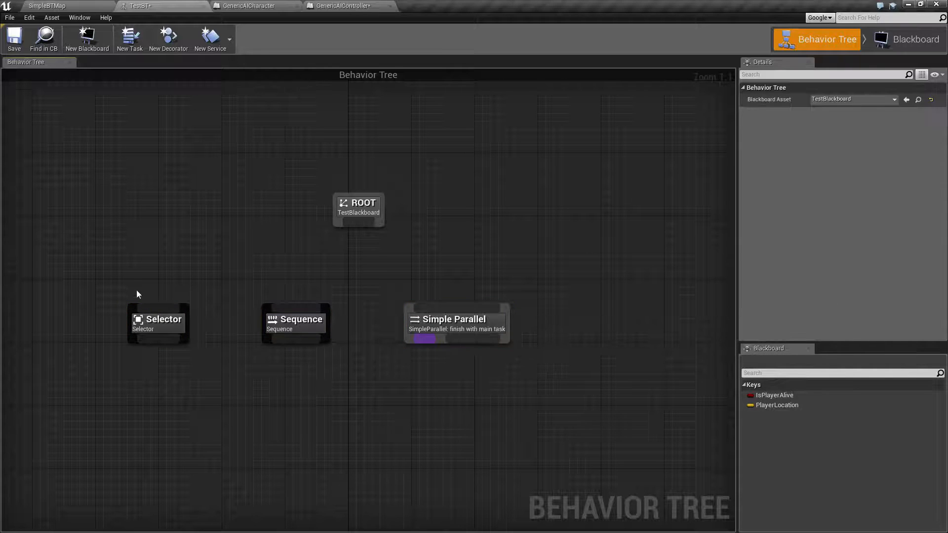
{"action": "mouse_move", "coordinate": [171, 298]}
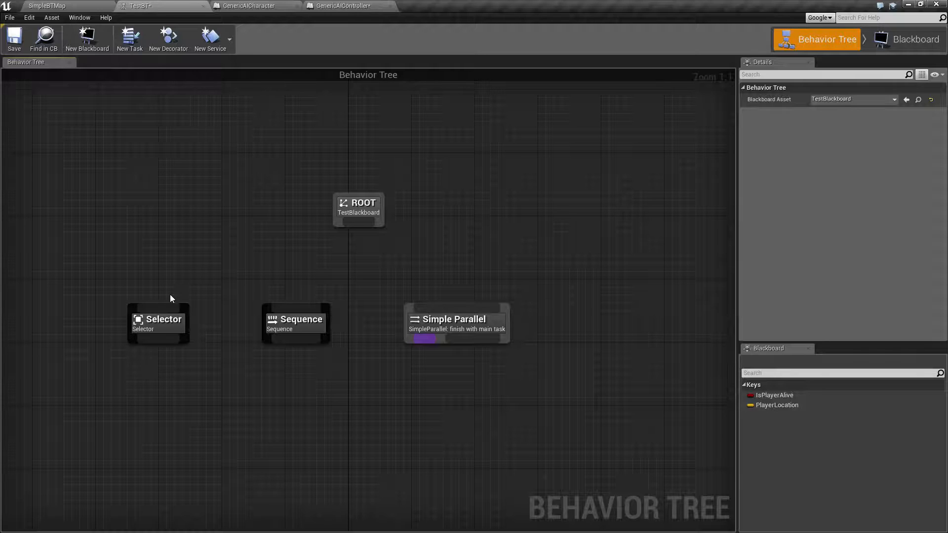
{"action": "mouse_move", "coordinate": [132, 285]}
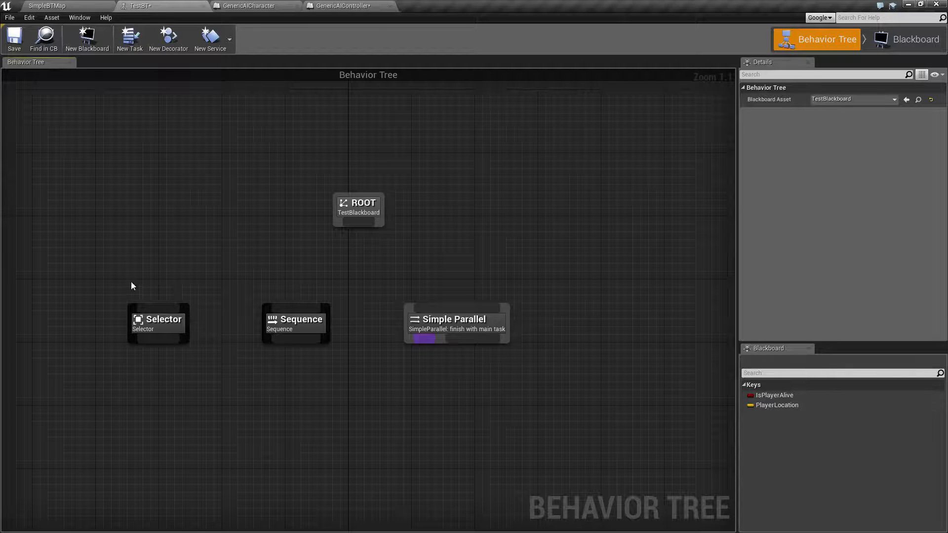
{"action": "mouse_move", "coordinate": [122, 277]}
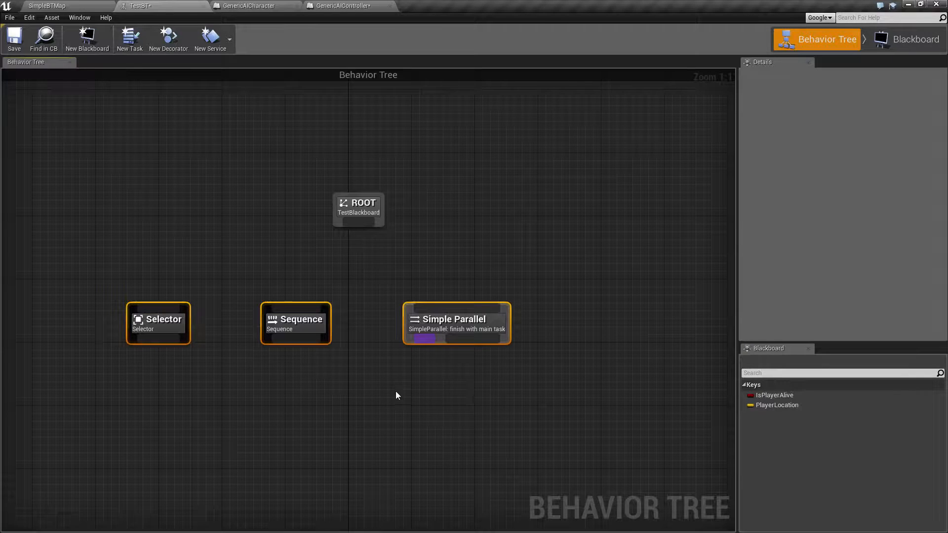
{"action": "mouse_move", "coordinate": [122, 284]}
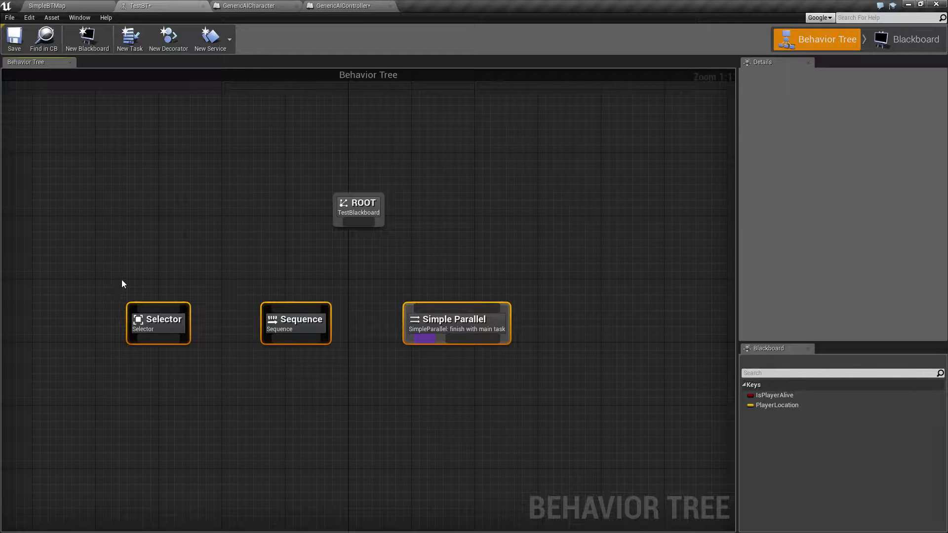
{"action": "left_click", "coordinate": [451, 406]}
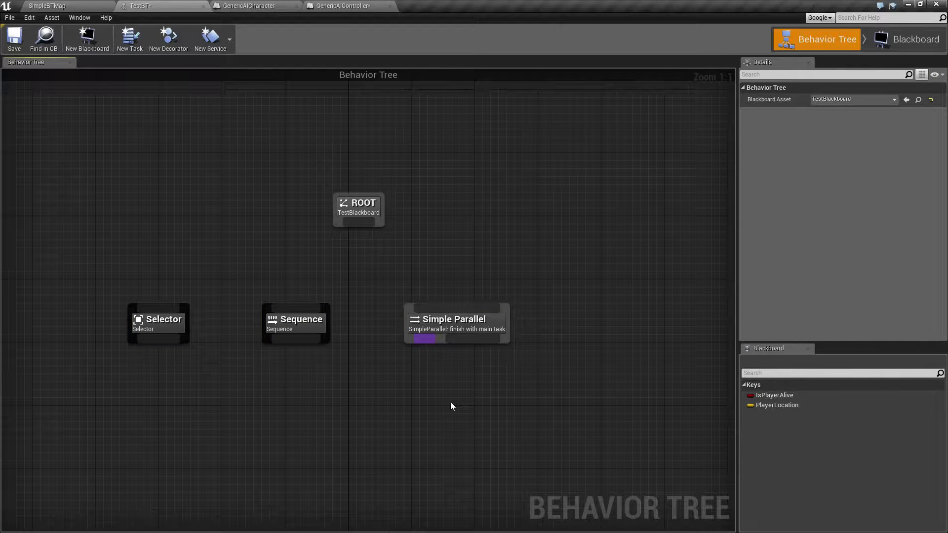
{"action": "mouse_move", "coordinate": [417, 404]}
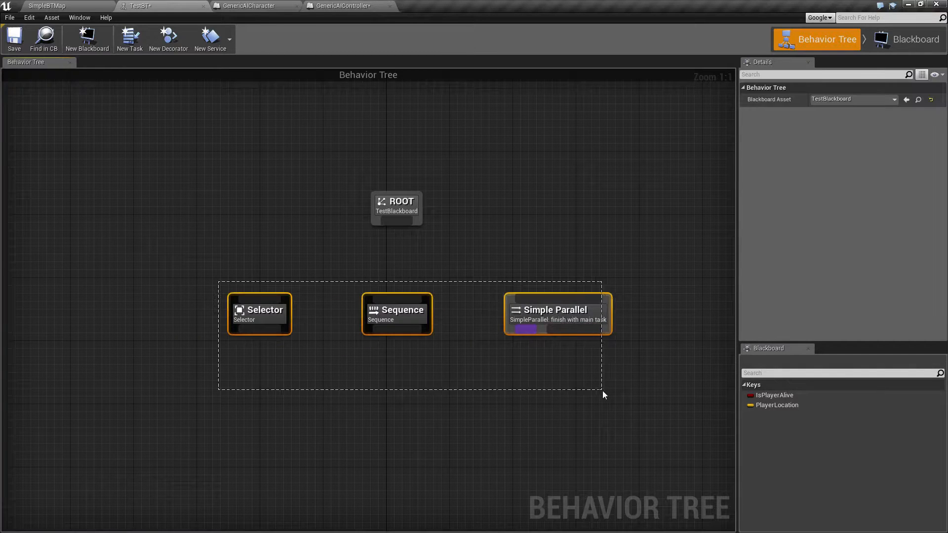
{"action": "left_click", "coordinate": [485, 399]}
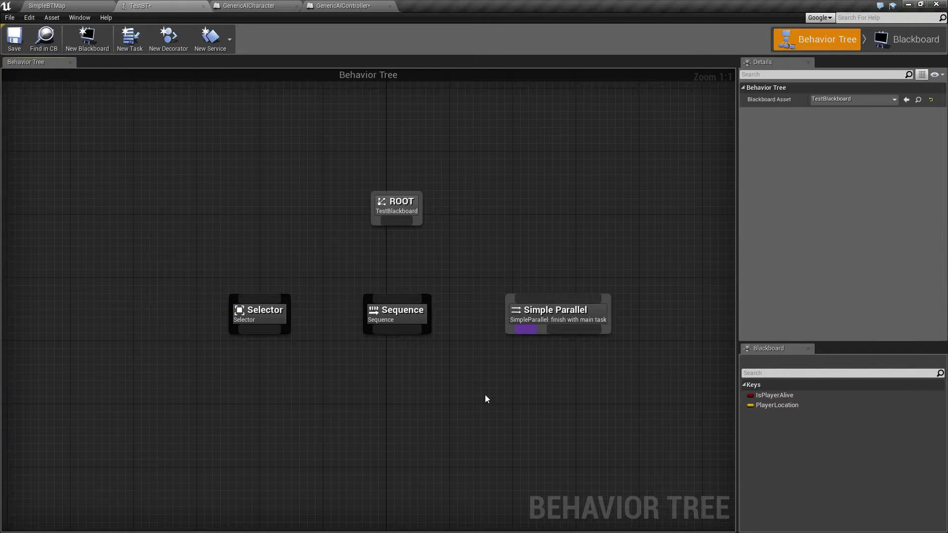